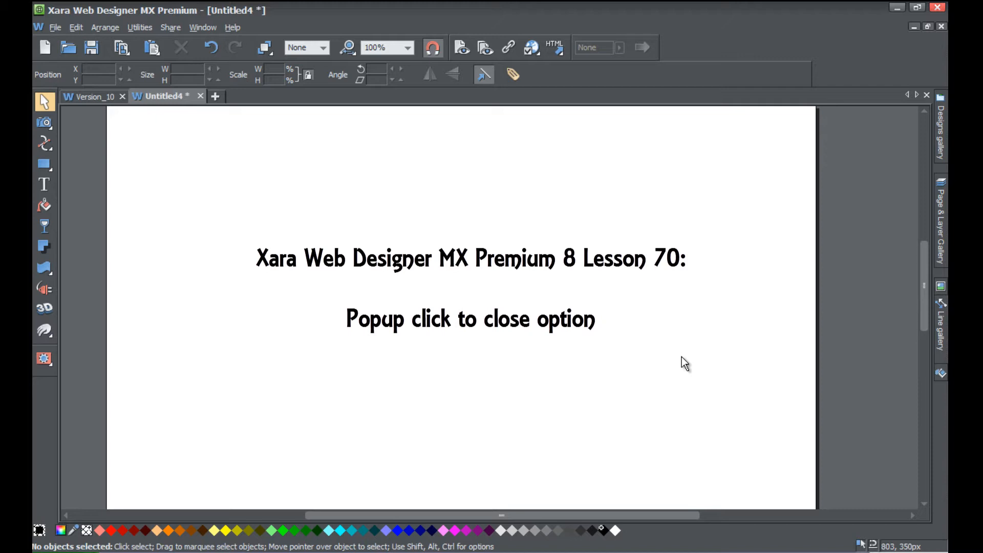
mouse_move(435, 290)
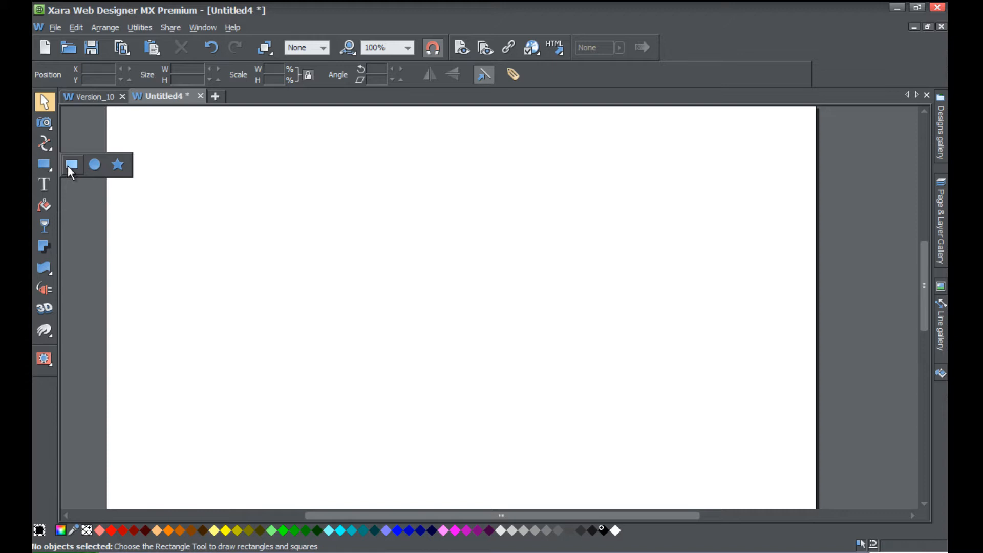
mouse_move(60, 171)
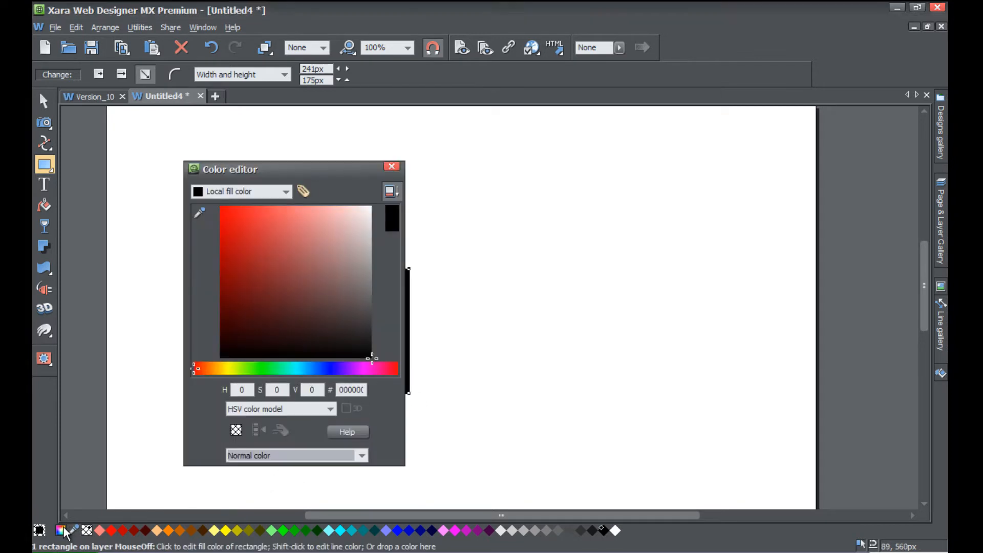
Fill the dragged rectangle orange via the colour editor, then deselect it
left_click_drag(229, 168, 369, 165)
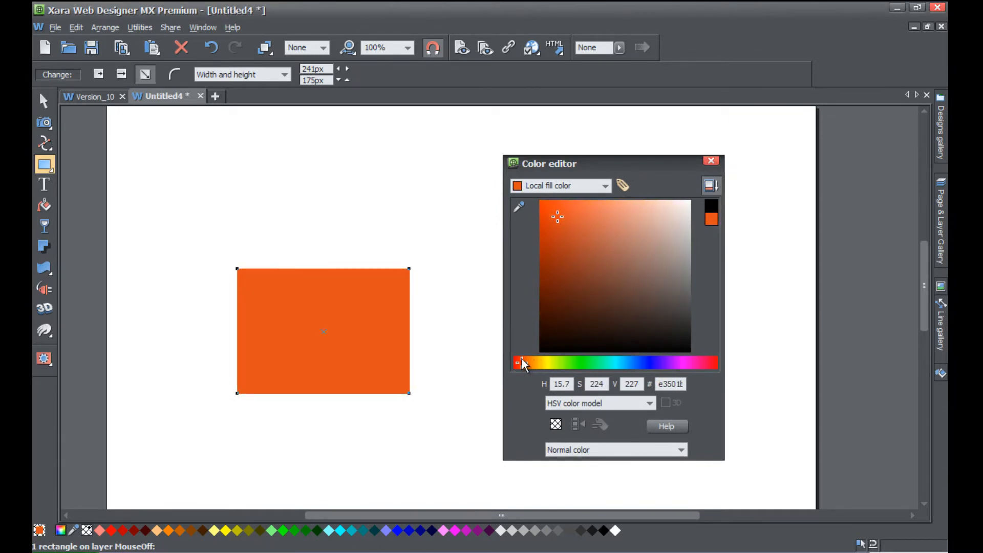
left_click(711, 161)
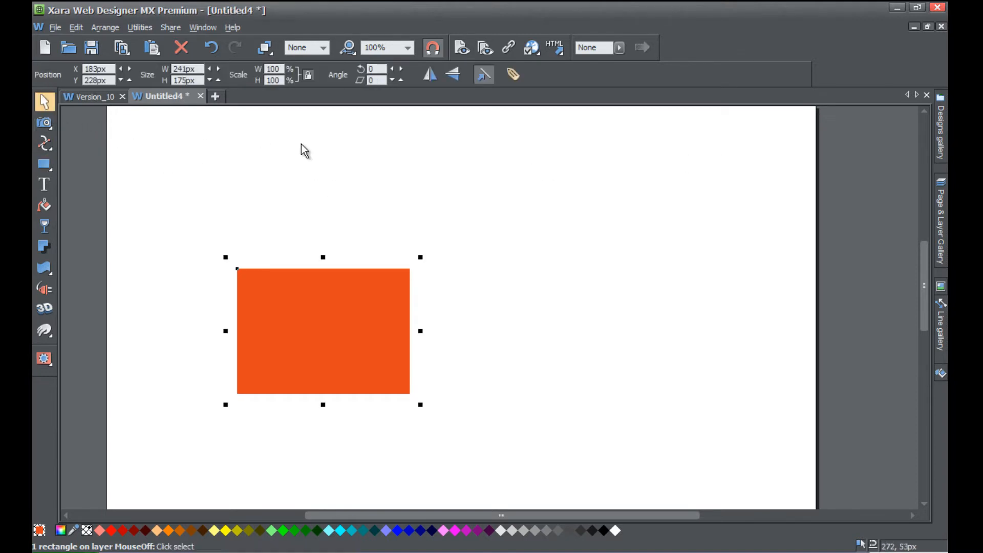
left_click(940, 223)
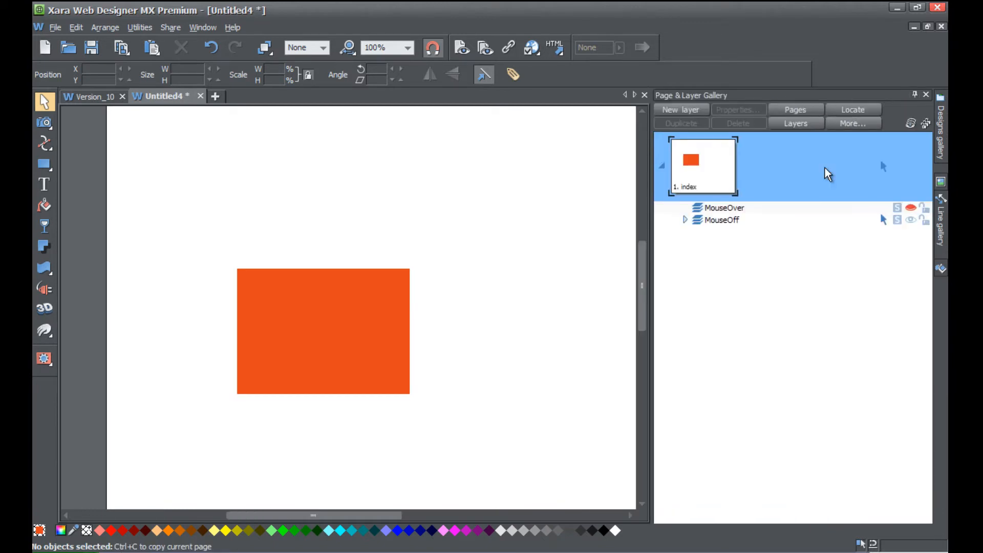
mouse_move(662, 171)
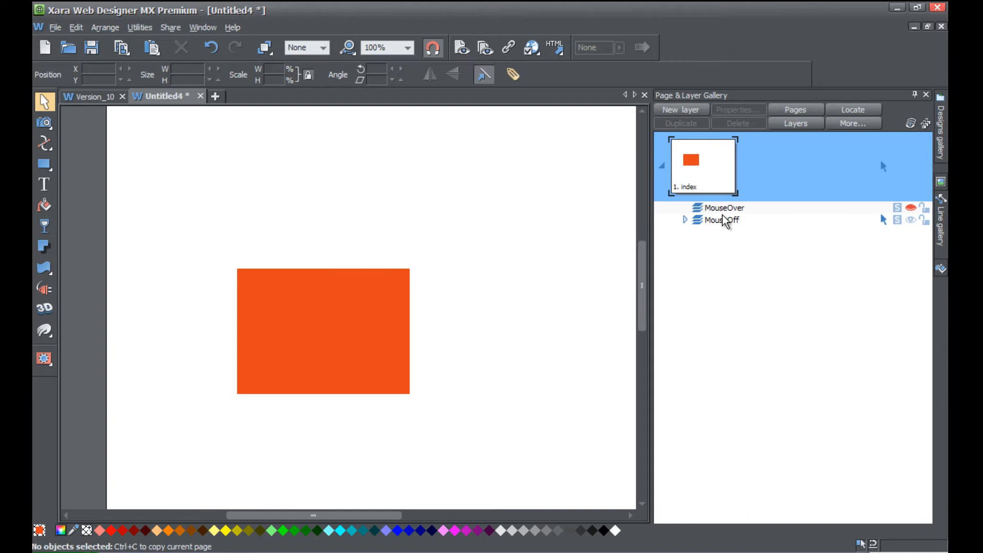
mouse_move(763, 202)
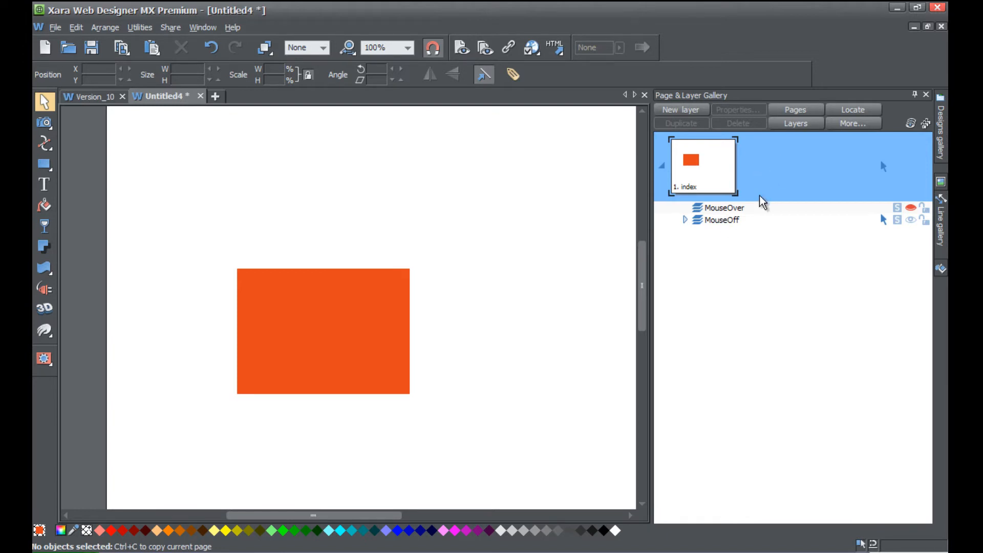
mouse_move(682, 109)
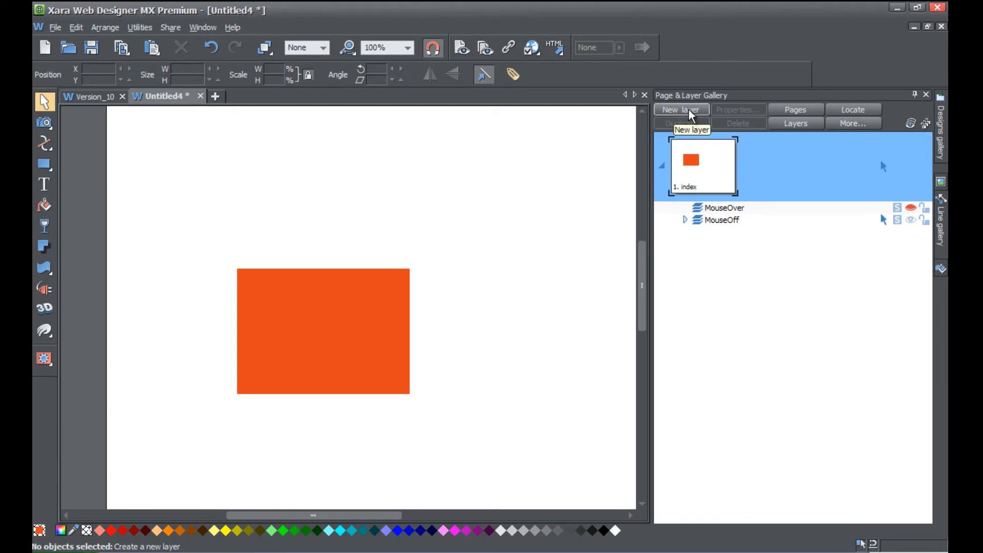
Create a new layer and name it 'popup'
left_click(681, 109)
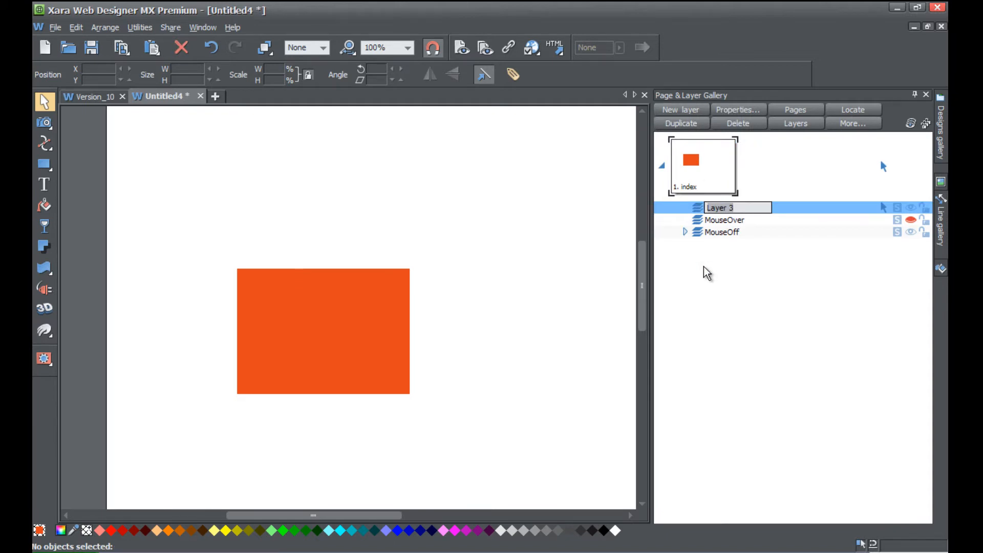
type("popup")
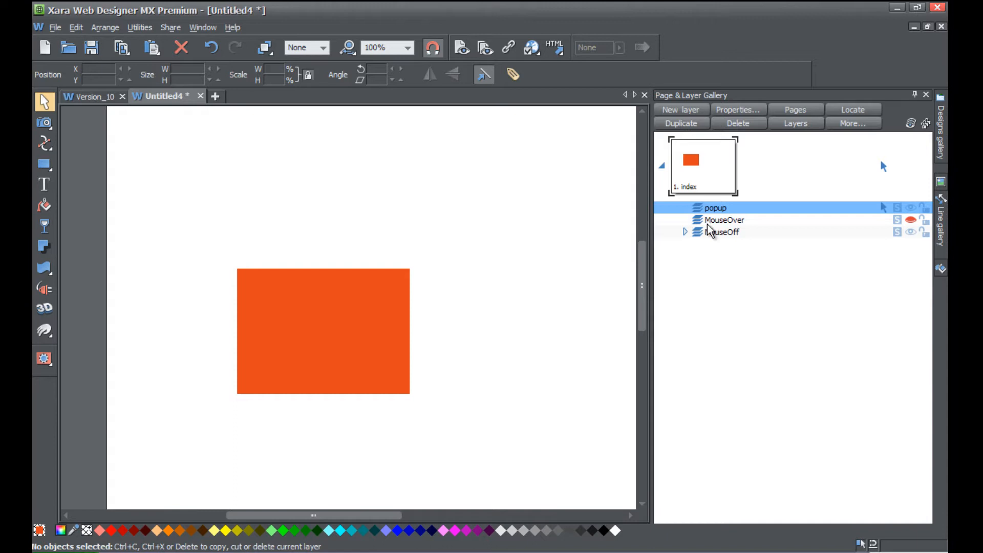
mouse_move(115, 215)
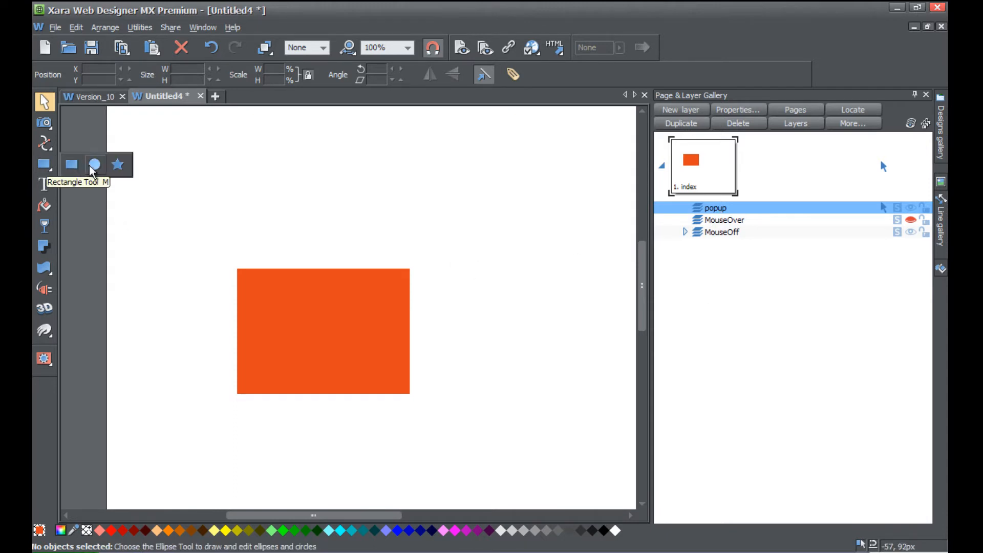
Draw a circle with the Ellipse Tool overlapping the rectangle and colour it blue
left_click(94, 165)
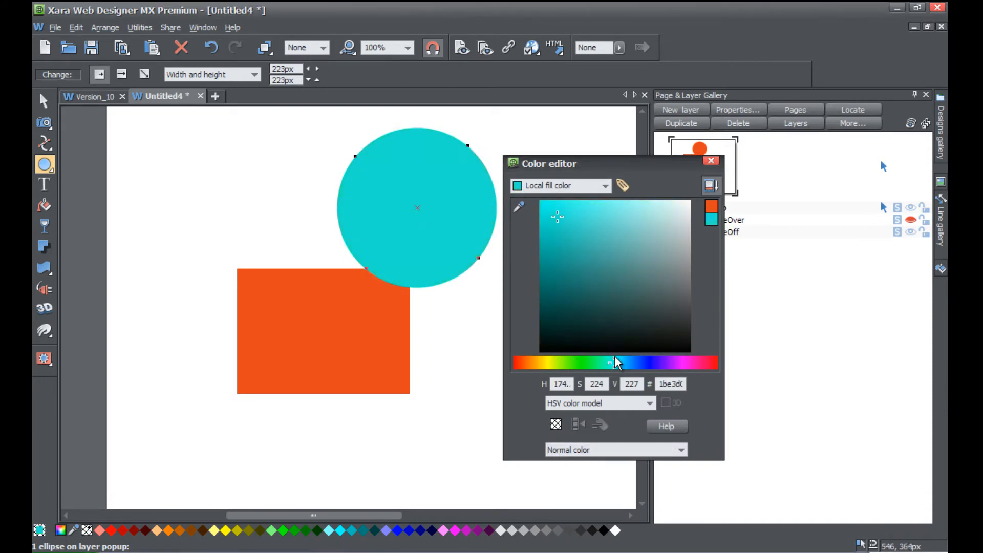
left_click(711, 160)
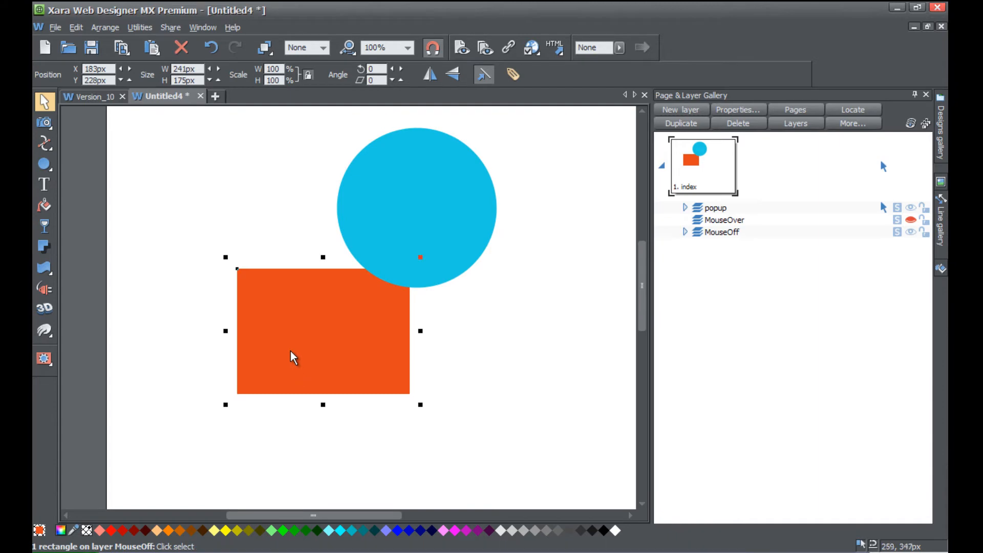
mouse_move(270, 277)
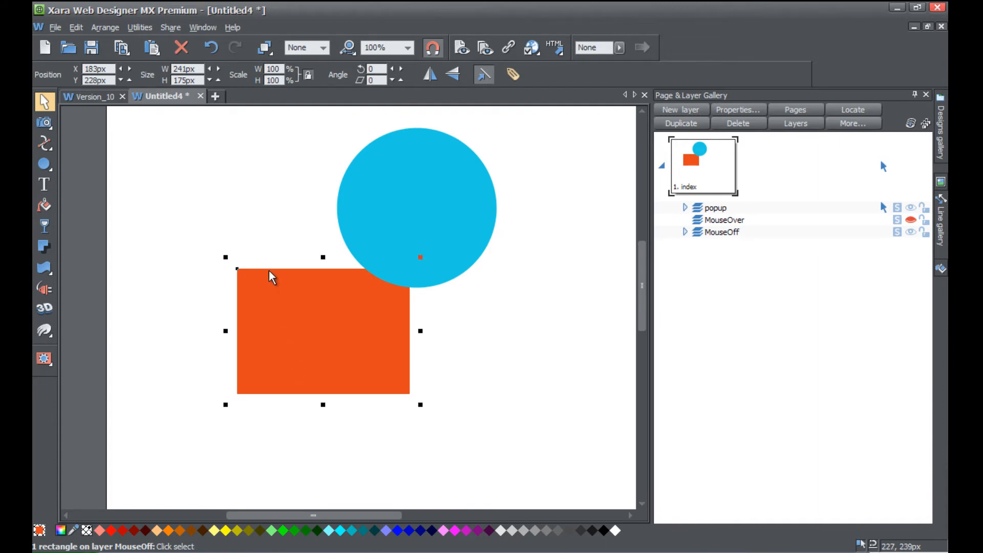
In the rectangle's Web Properties, set Mouse-over to Slide in from top, with automatic close off
right_click(271, 277)
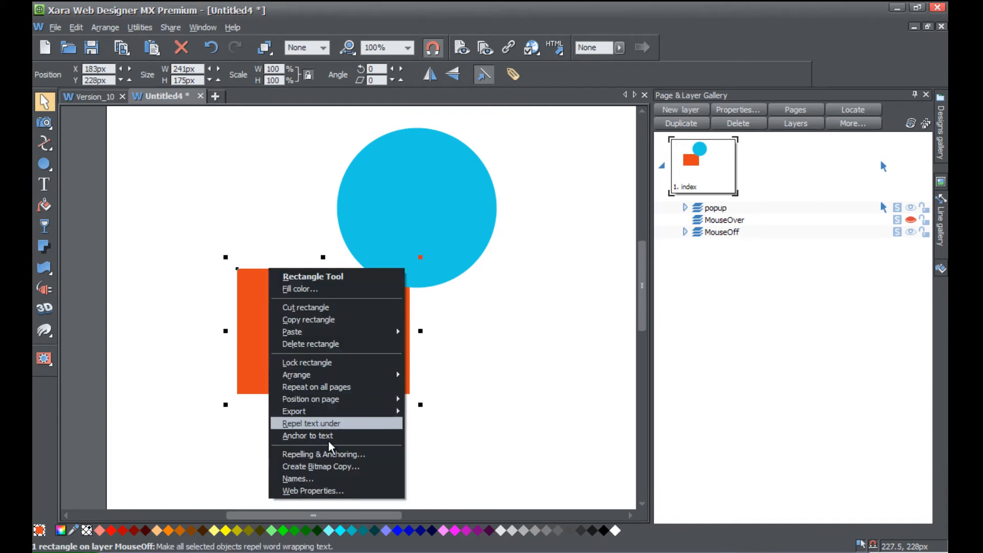
left_click(314, 491)
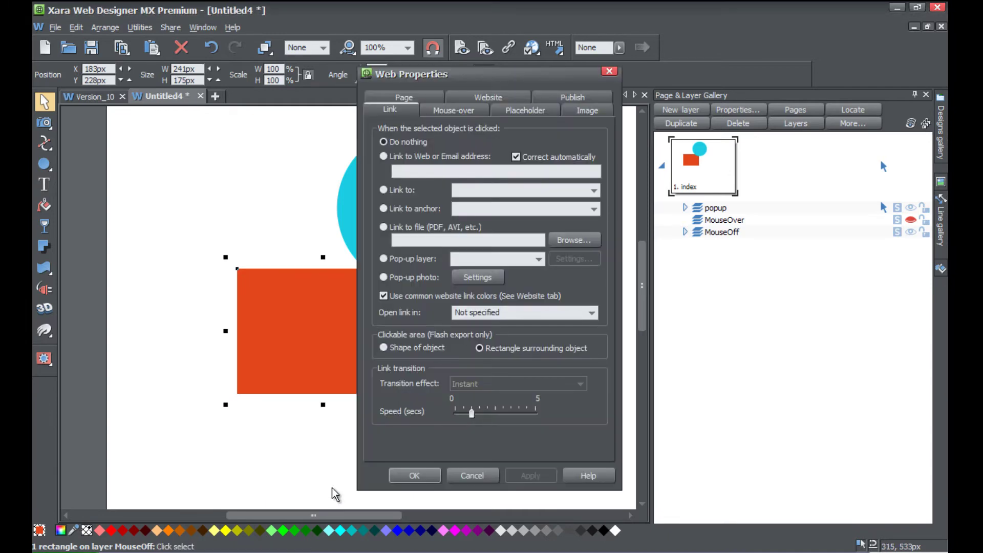
mouse_move(455, 111)
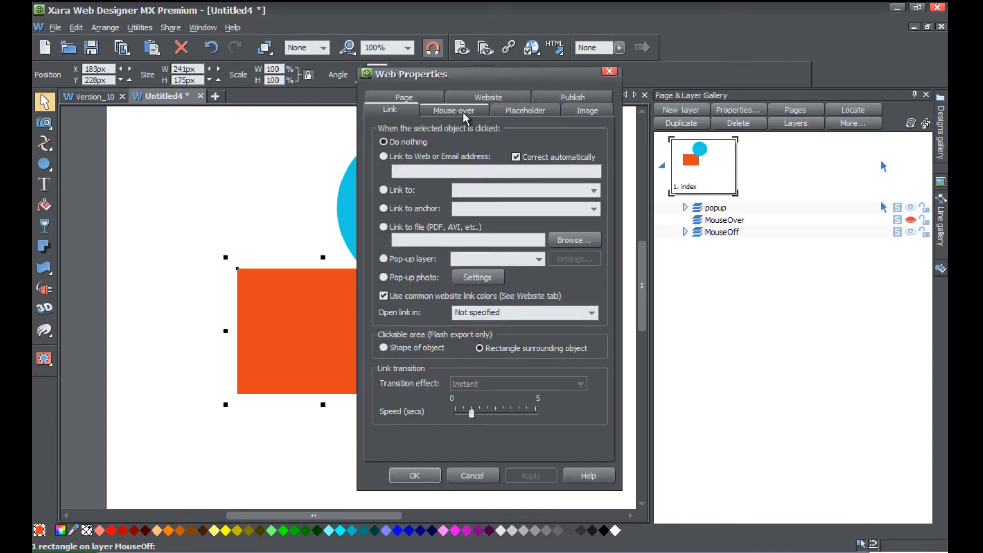
left_click(453, 111)
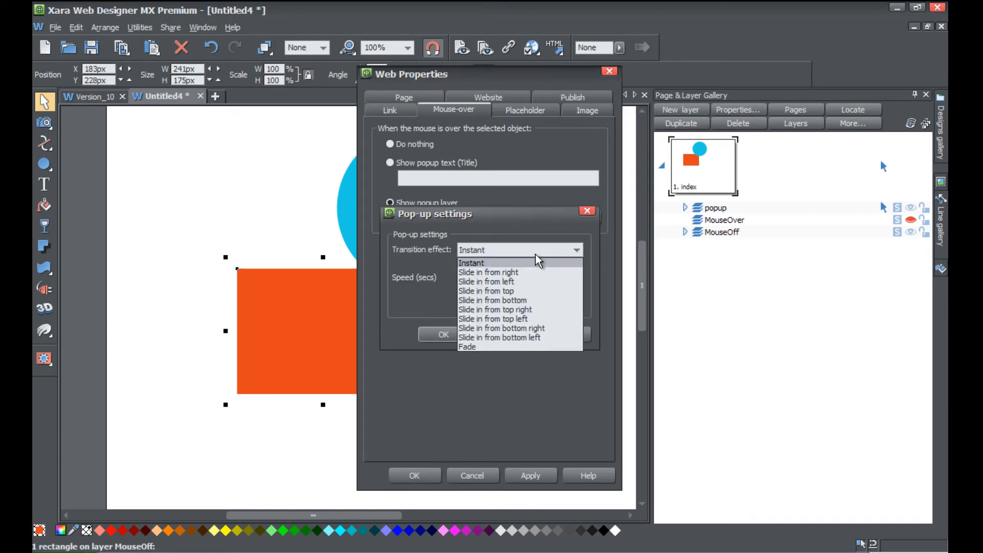
left_click(486, 290)
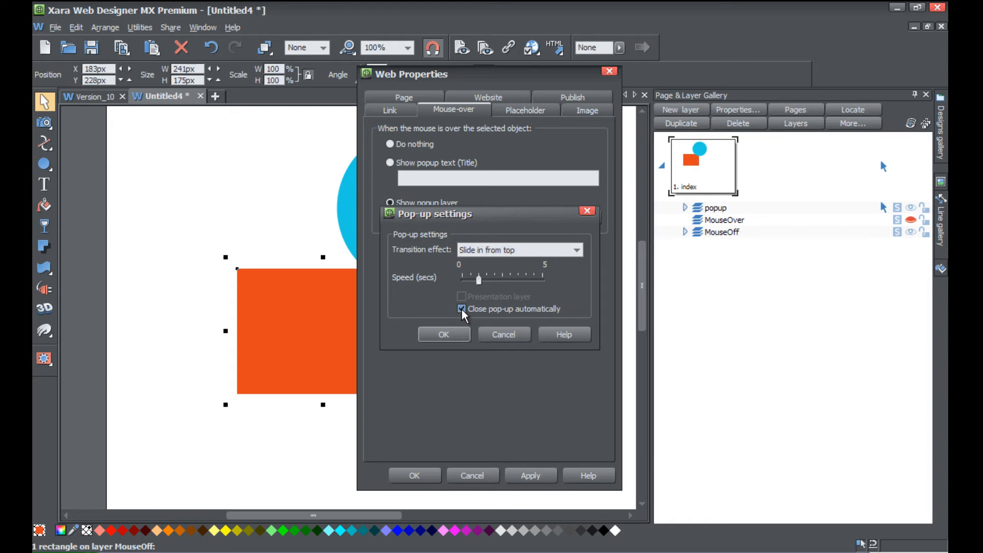
left_click(461, 308)
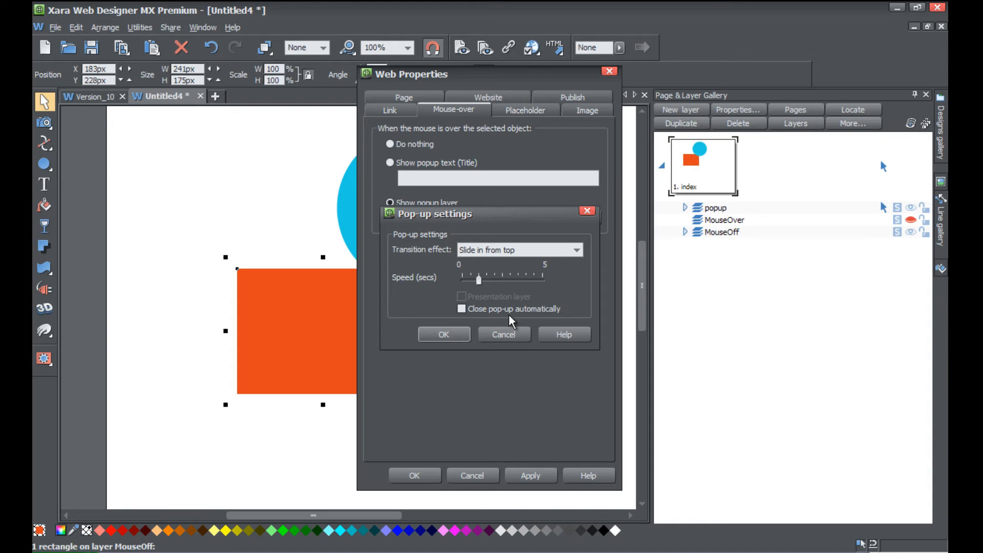
mouse_move(444, 334)
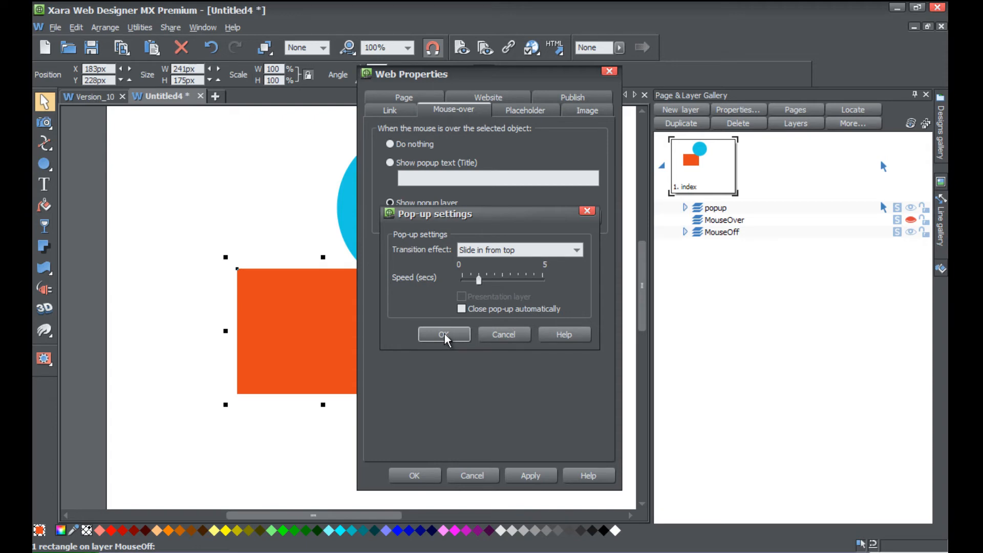
left_click(444, 334)
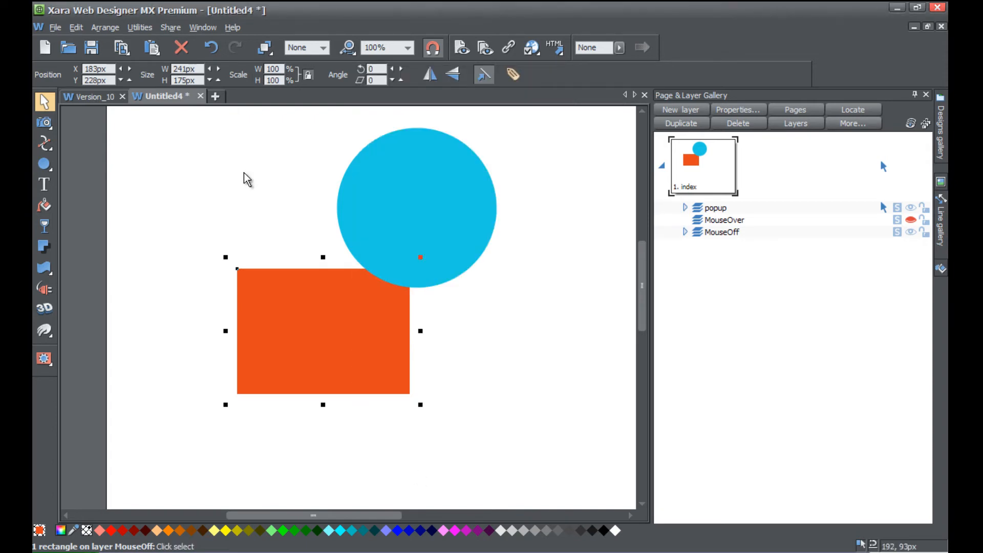
left_click(56, 27)
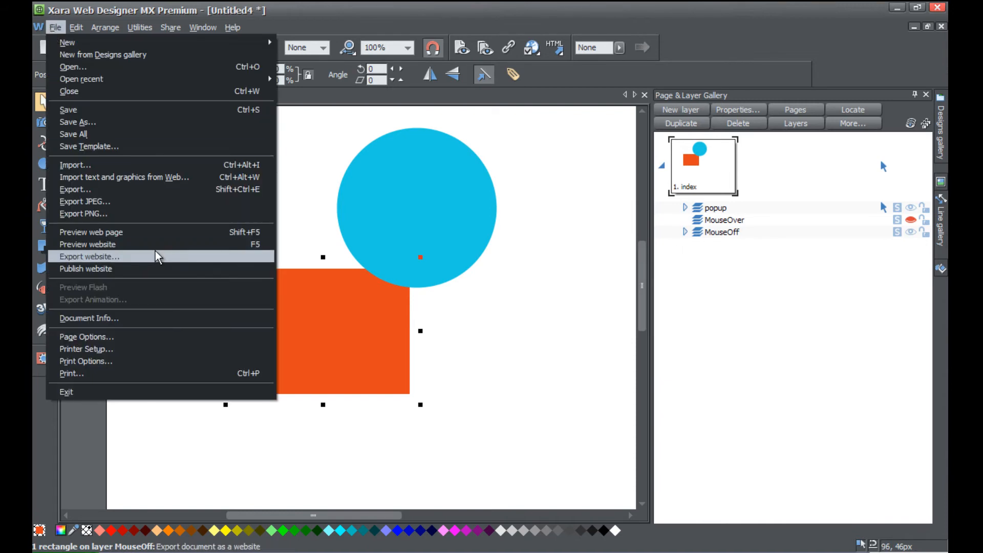
left_click(87, 243)
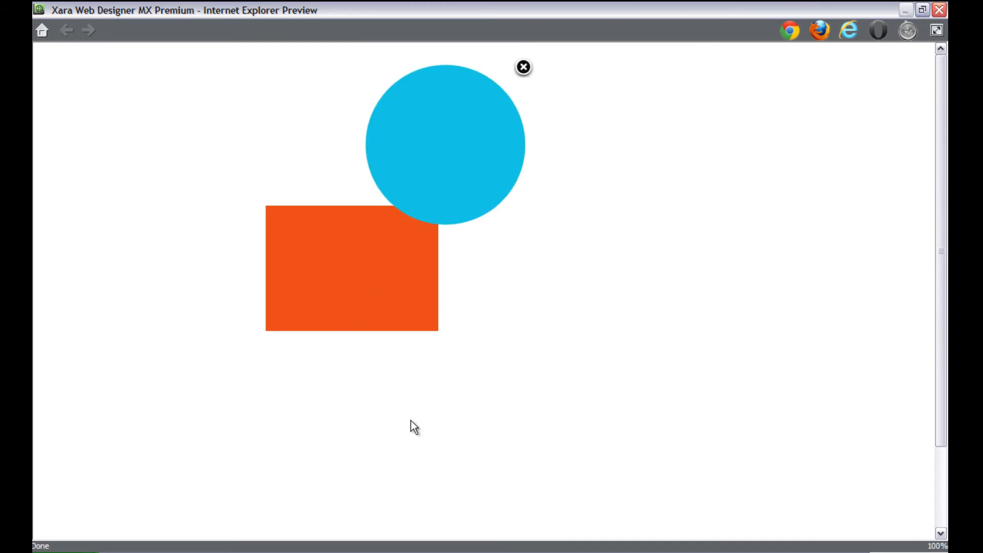
mouse_move(467, 165)
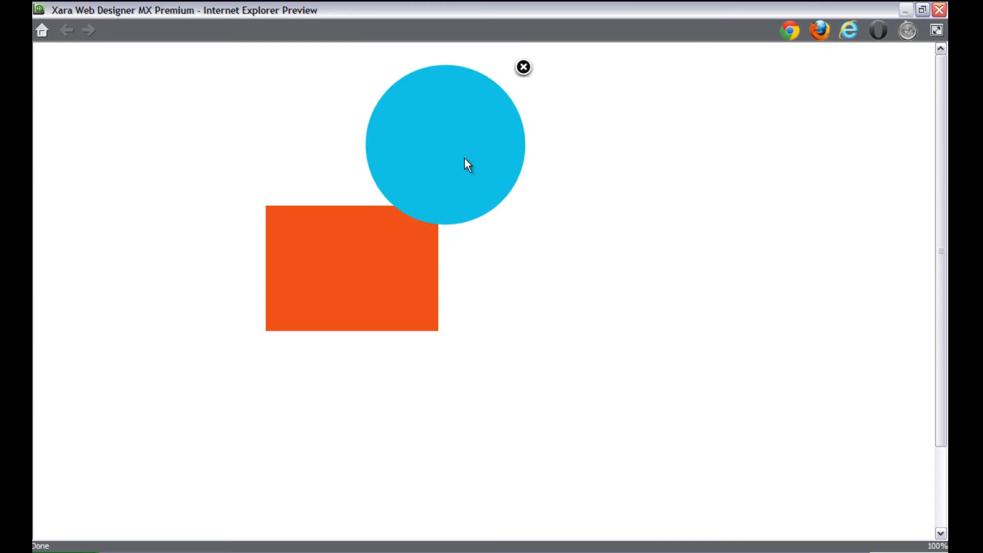
mouse_move(664, 235)
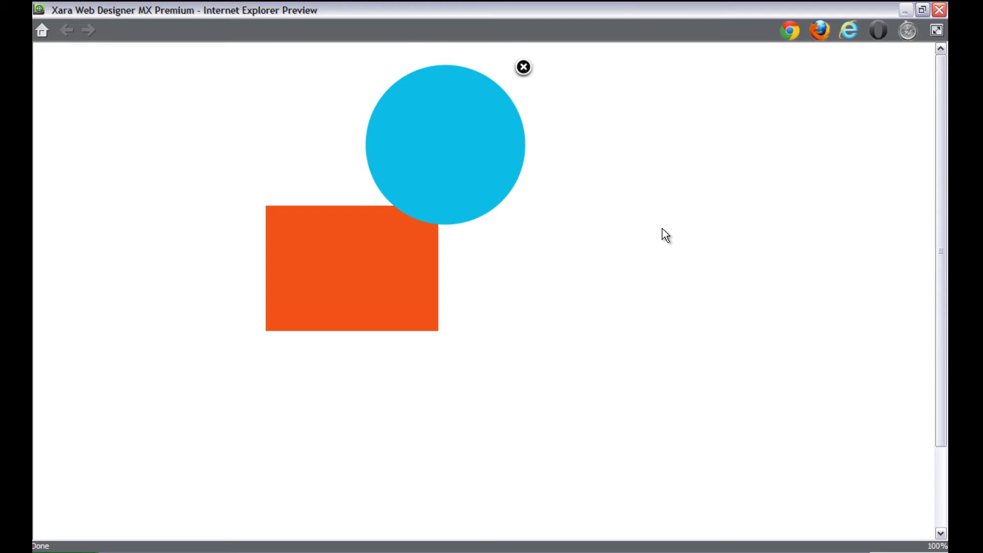
mouse_move(502, 126)
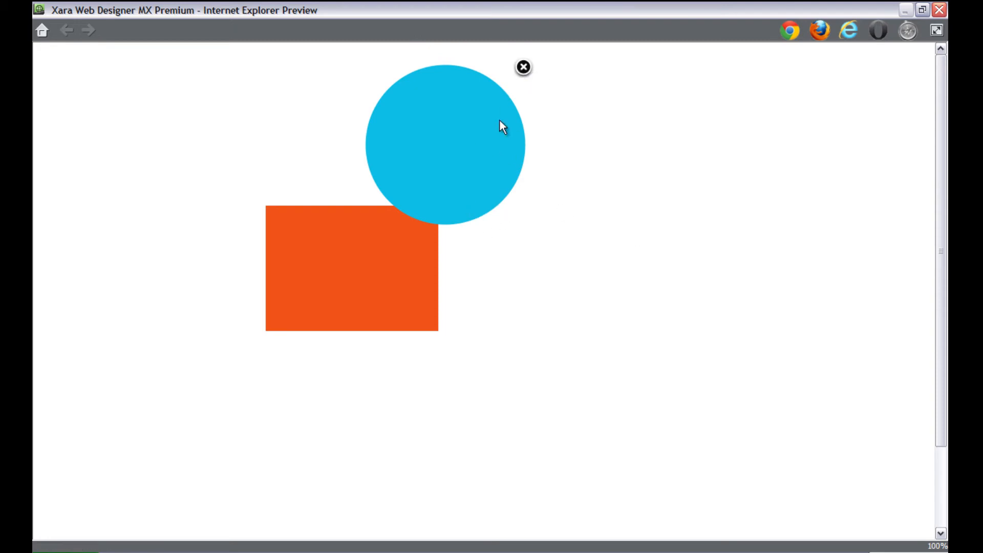
mouse_move(524, 68)
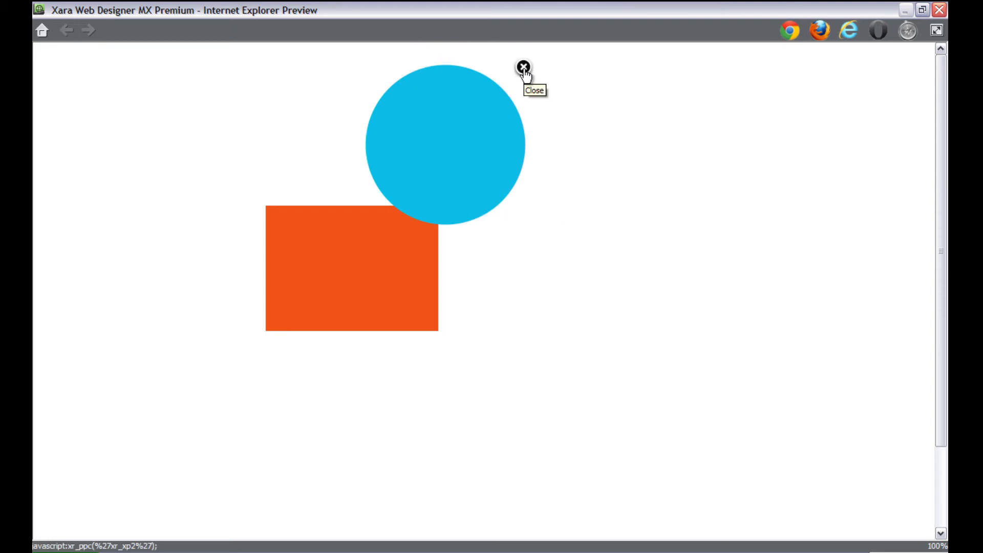
left_click(524, 67)
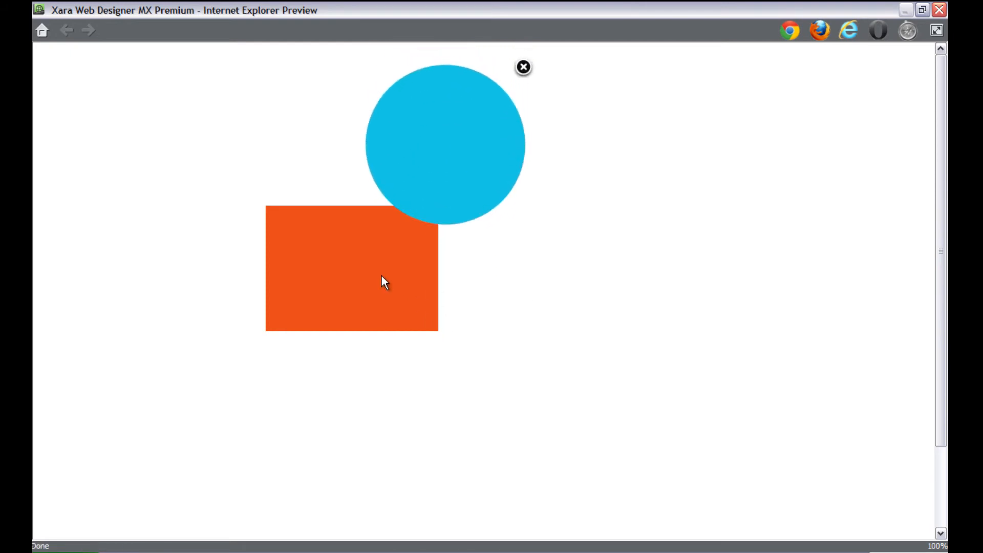
mouse_move(475, 143)
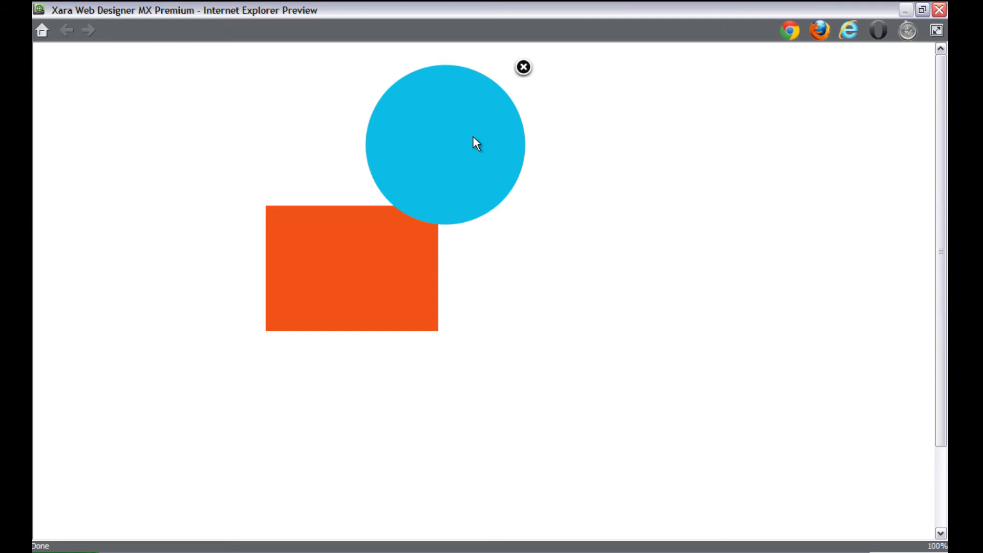
mouse_move(523, 67)
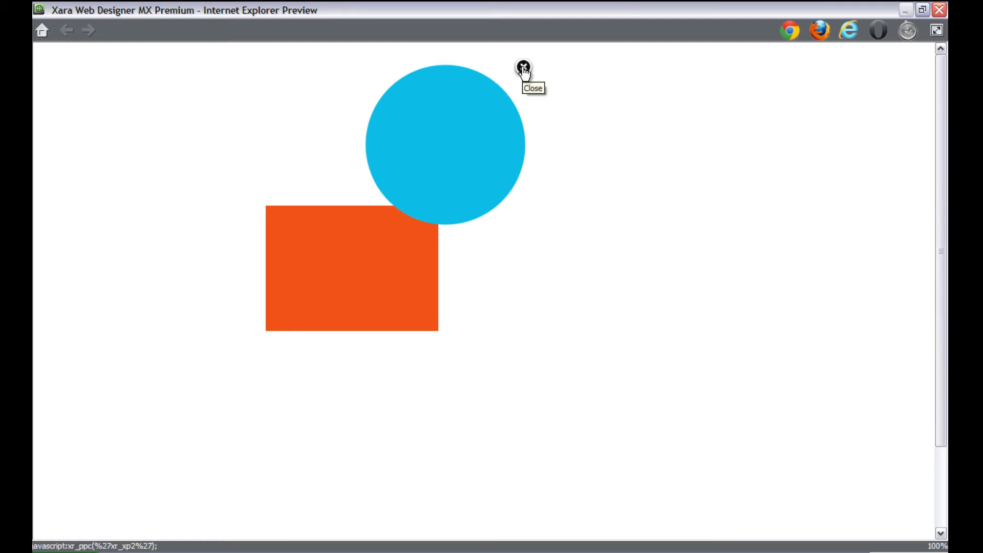
left_click(524, 67)
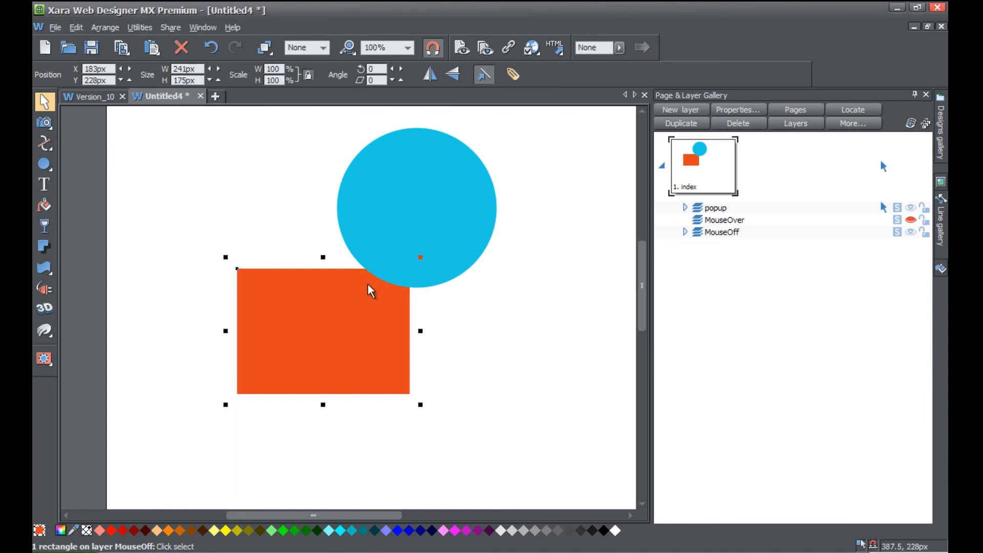
In the rectangle's mouse-over effect settings, tick 'Close pop-up automatically' and confirm
right_click(295, 304)
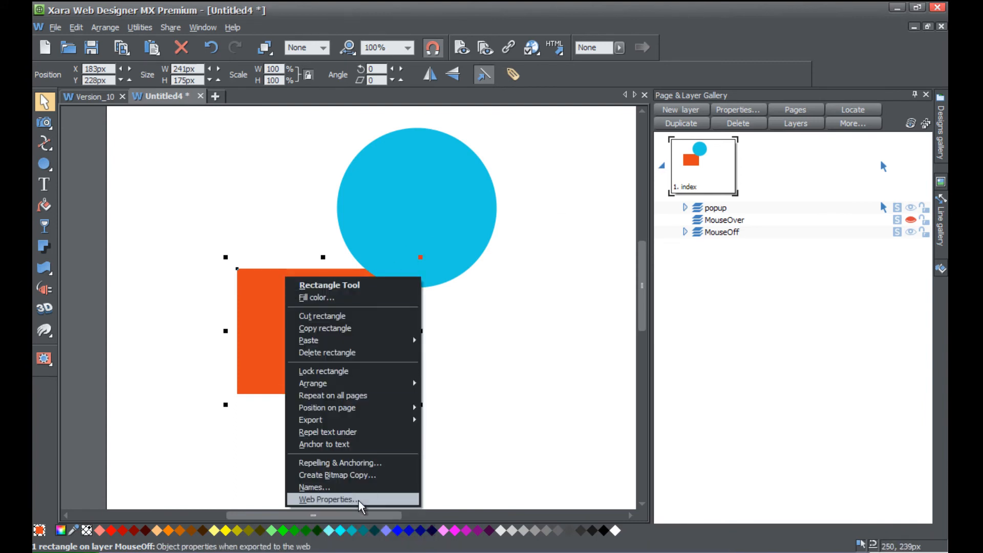
left_click(327, 499)
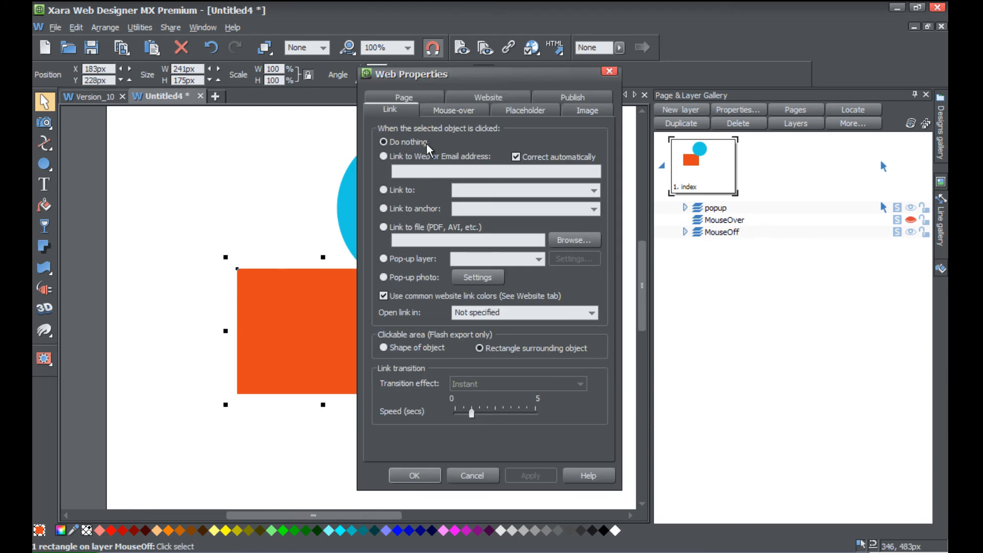
left_click(454, 109)
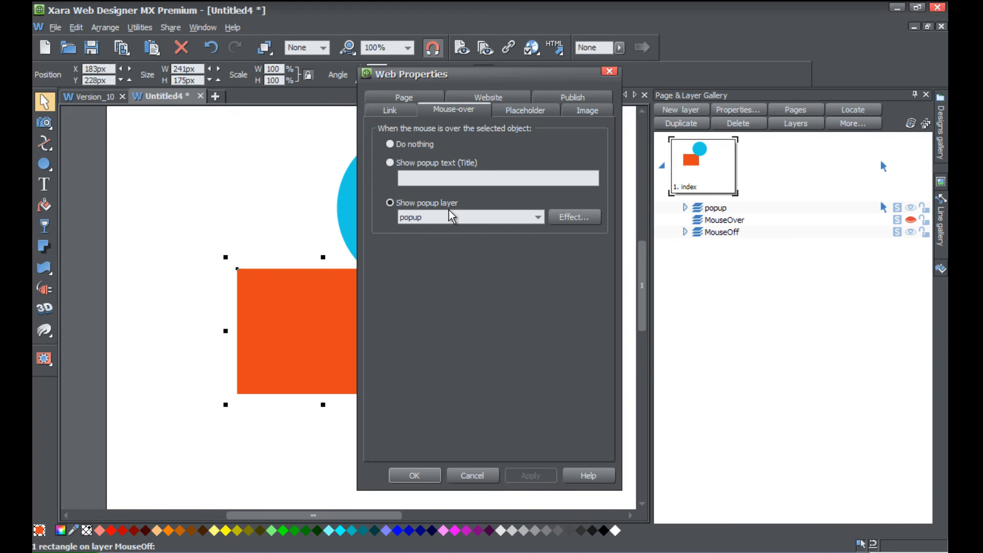
left_click(573, 216)
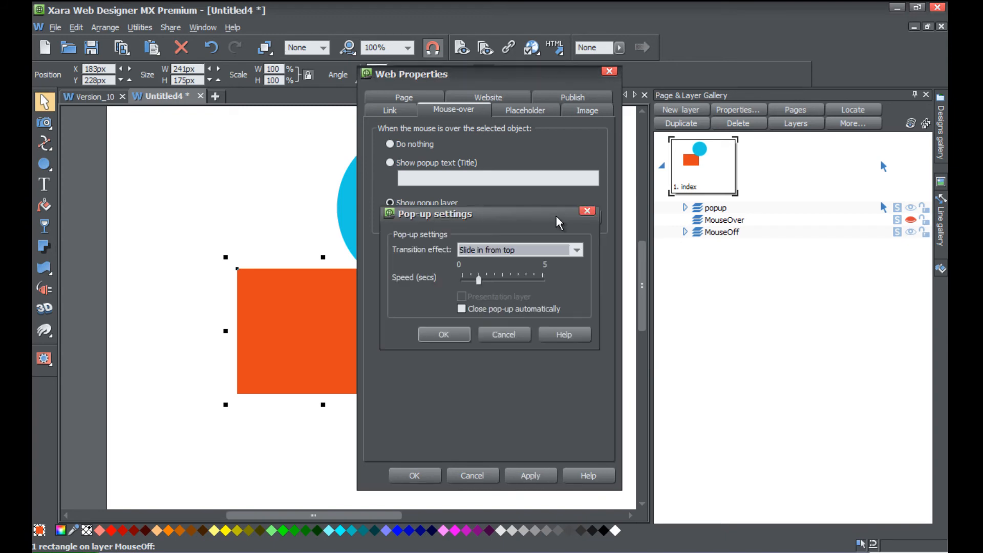
left_click(461, 308)
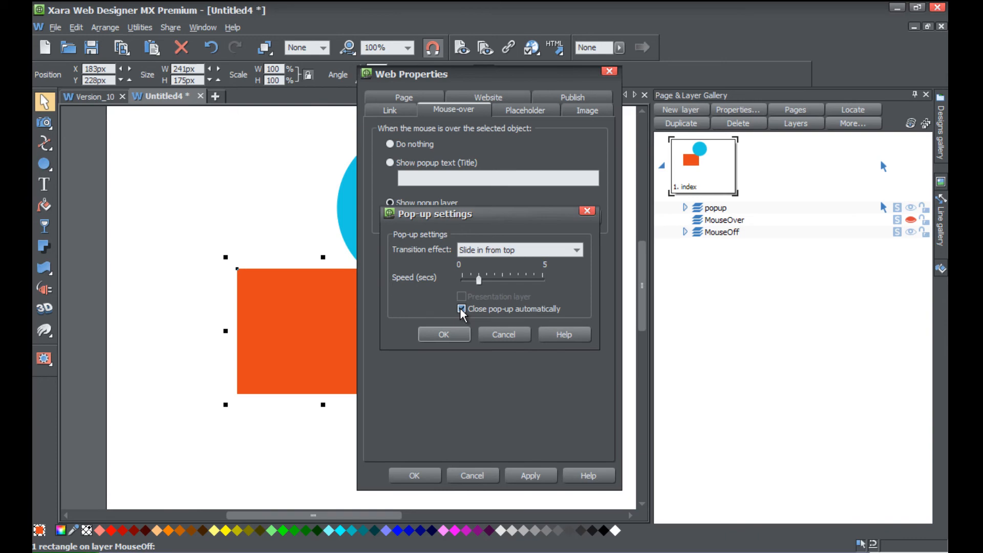
left_click(444, 335)
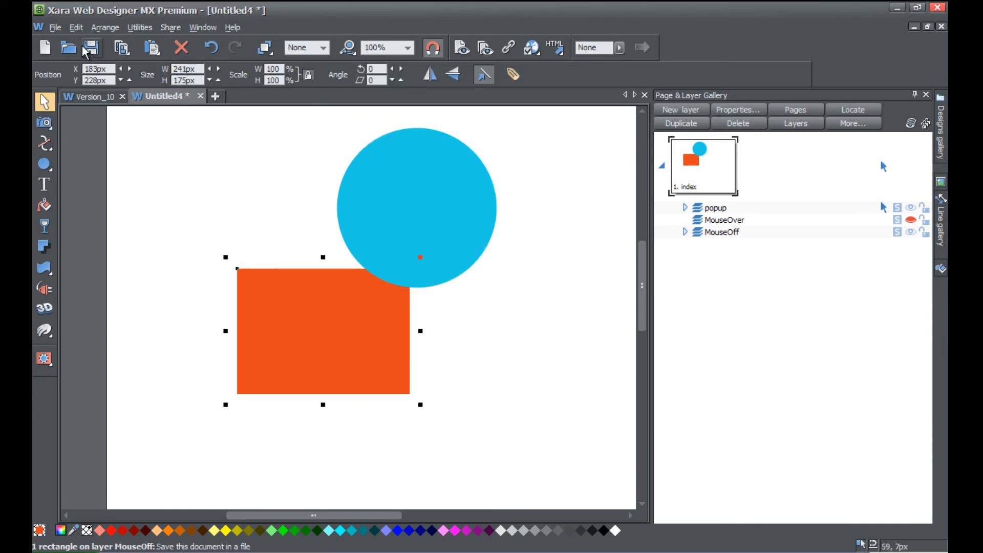
Preview the website in a browser to test the auto-closing blue circle popup
left_click(55, 27)
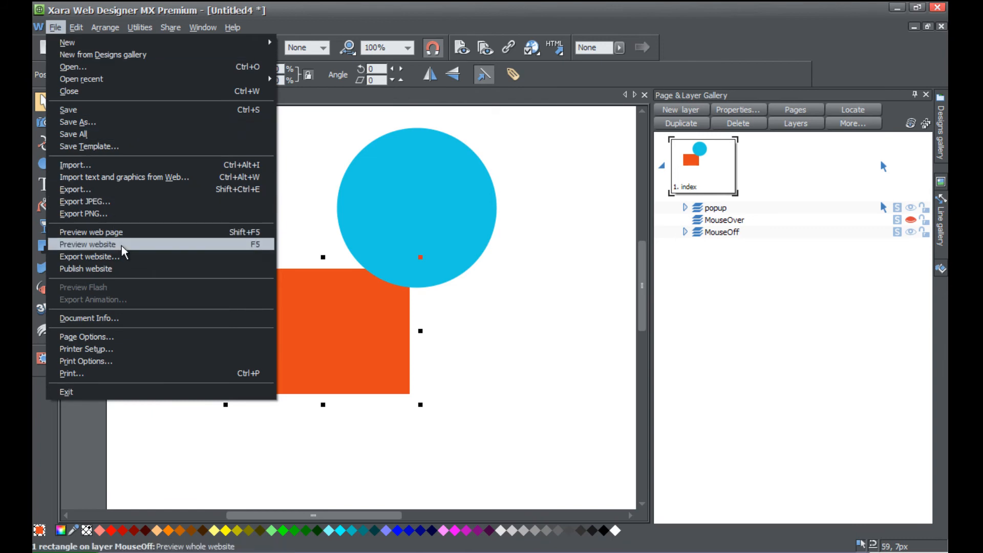
left_click(87, 244)
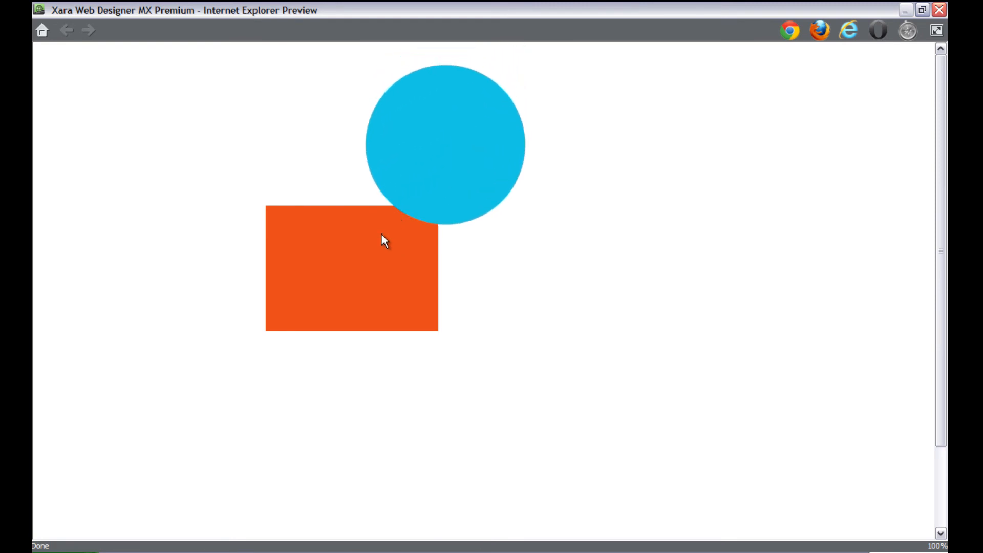
mouse_move(373, 296)
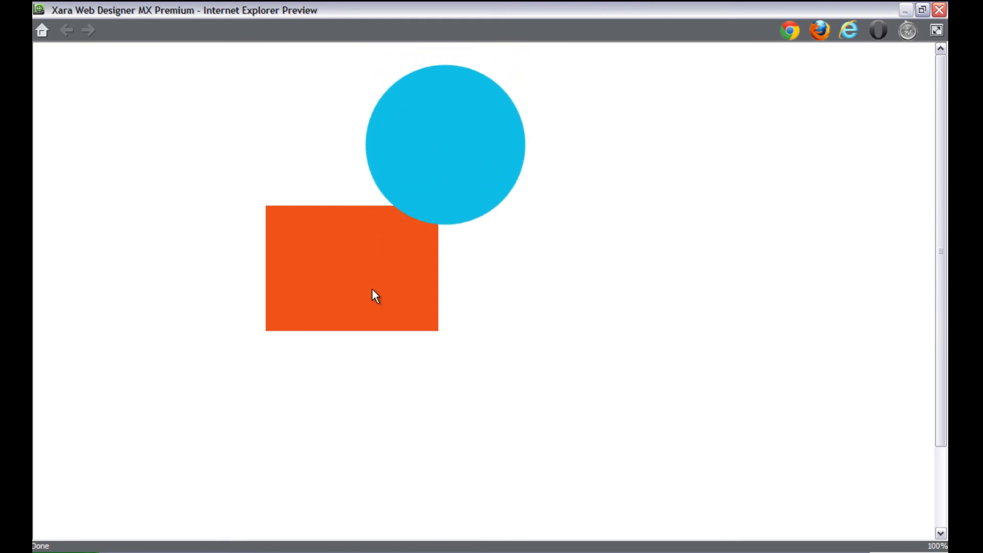
scroll("up", 3)
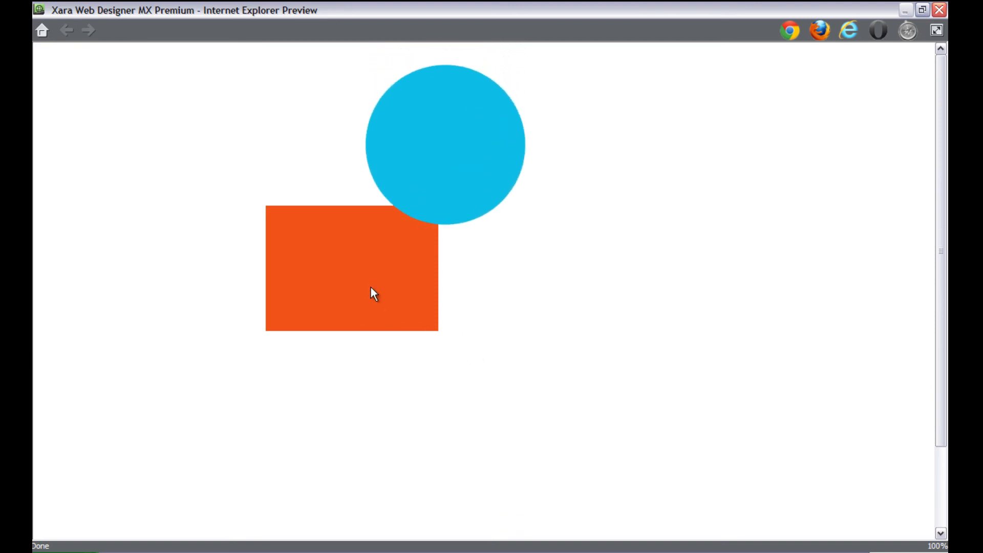
mouse_move(453, 193)
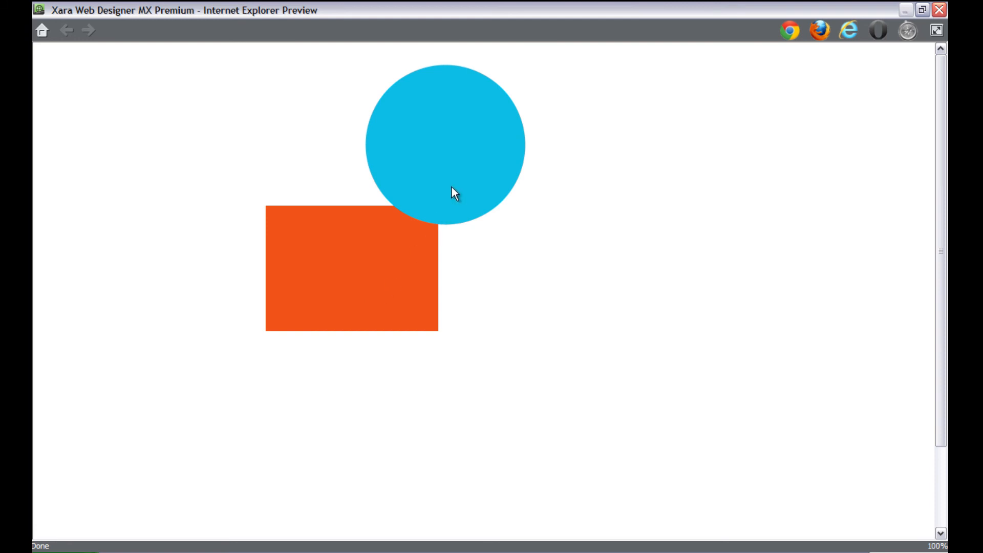